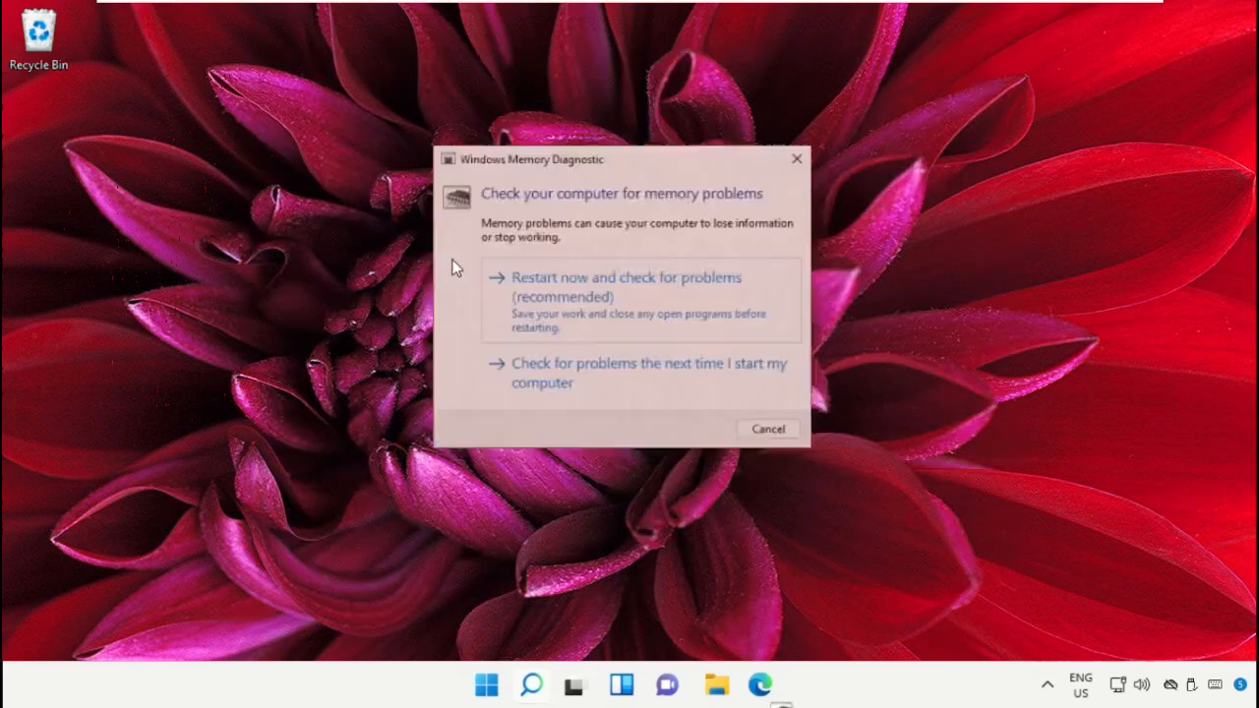
# Restart now and check for memory problems (recommended) in Windows Memory Diagnostic.
pyautogui.click(625, 287)
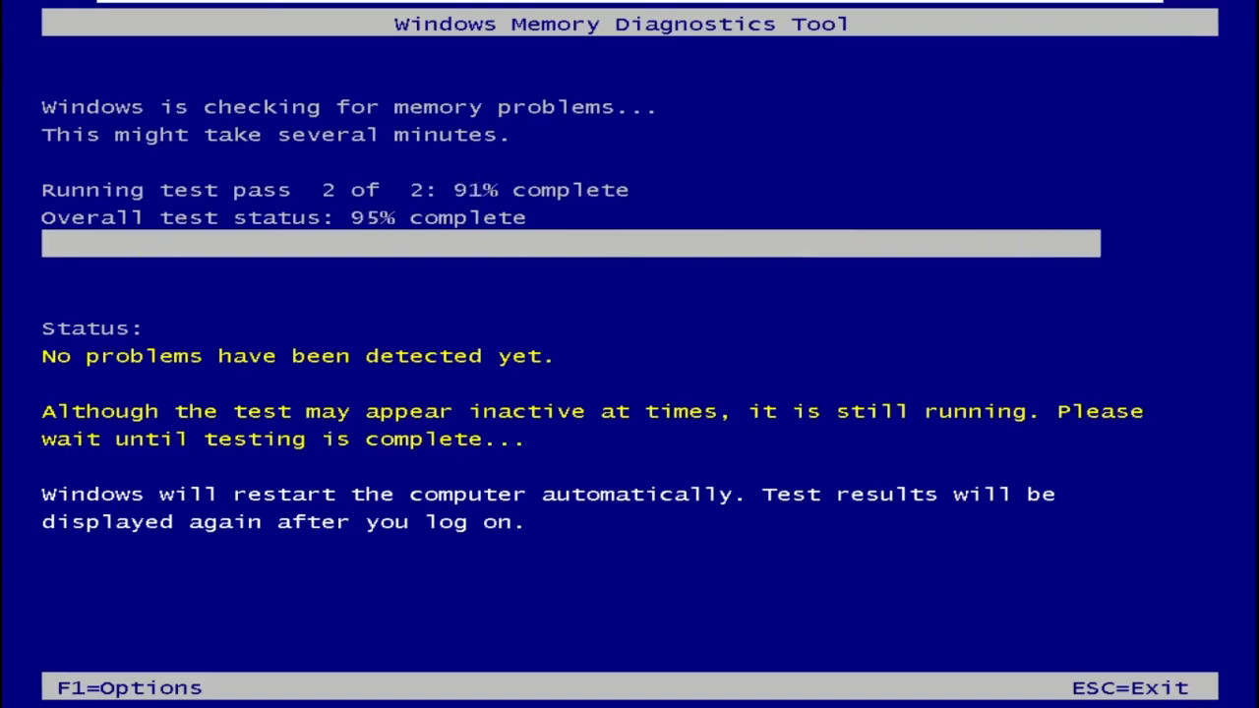
pyautogui.click(543, 685)
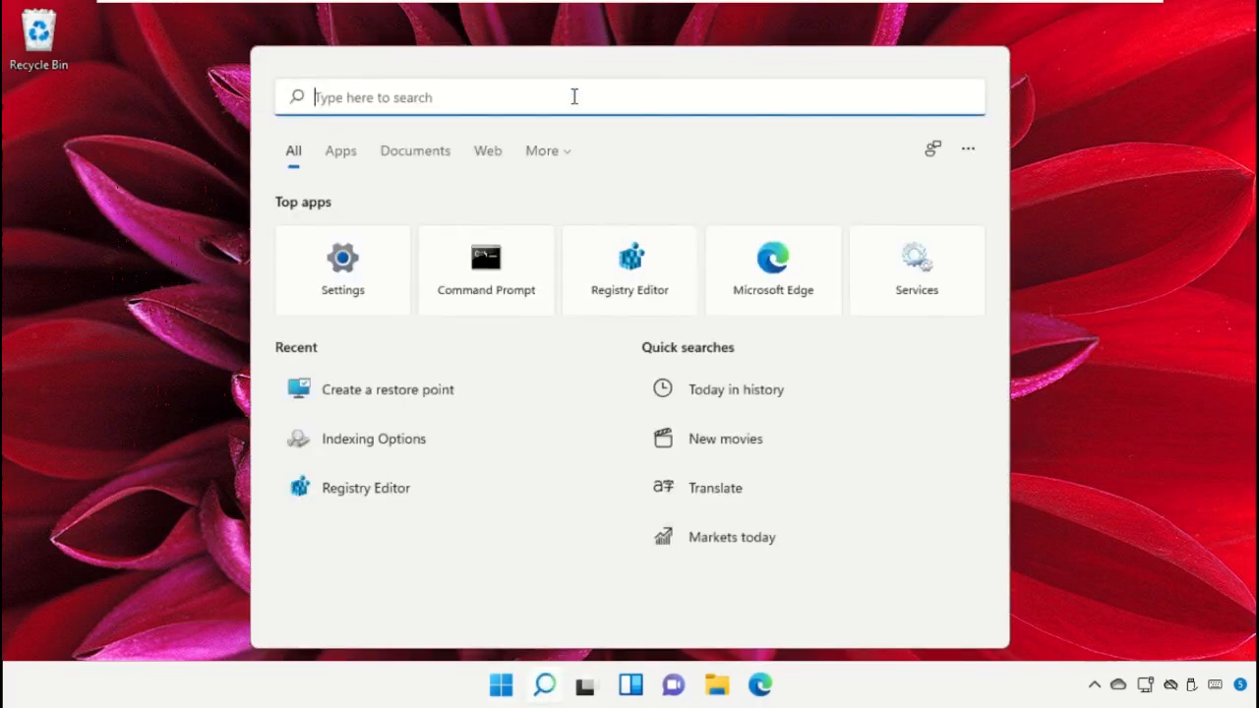
# Launch System Restore via 'Rstrui' and roll back to the 1/16/2022 2:20:07 PM restore point.
pyautogui.write('Rstrui')
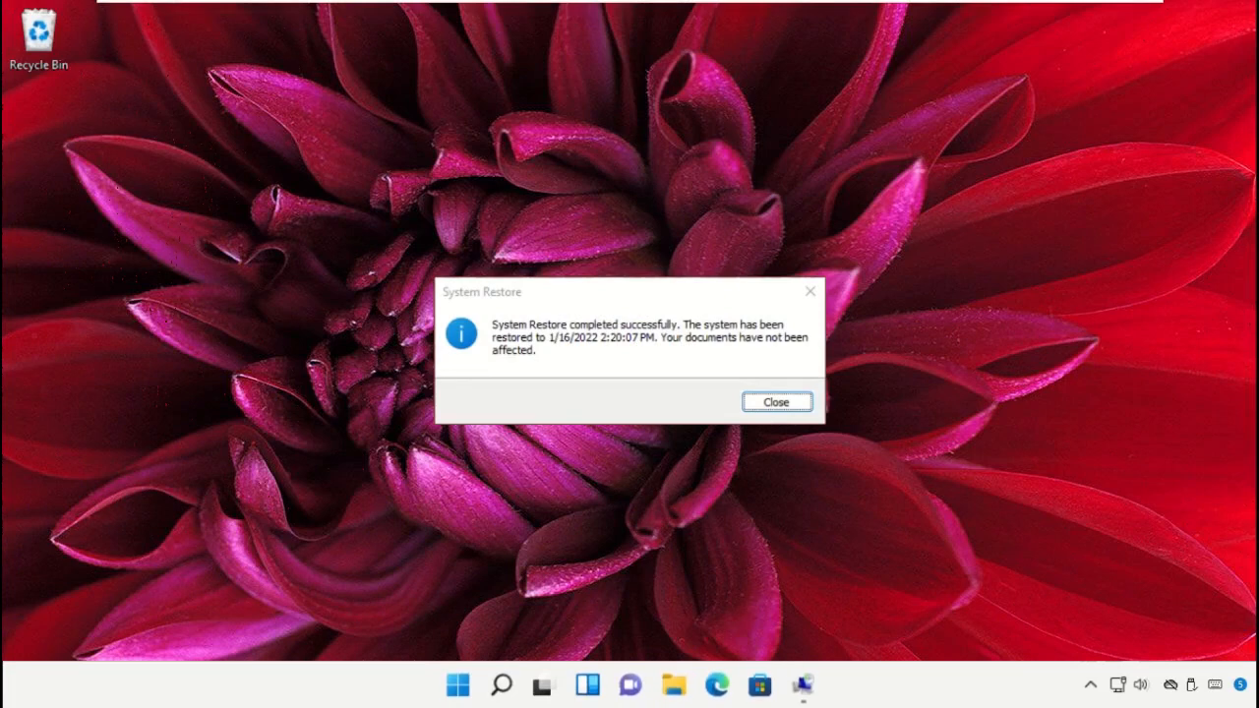
# Dismiss the System Restore completed-successfully message, leaving the desktop clear.
pyautogui.click(775, 401)
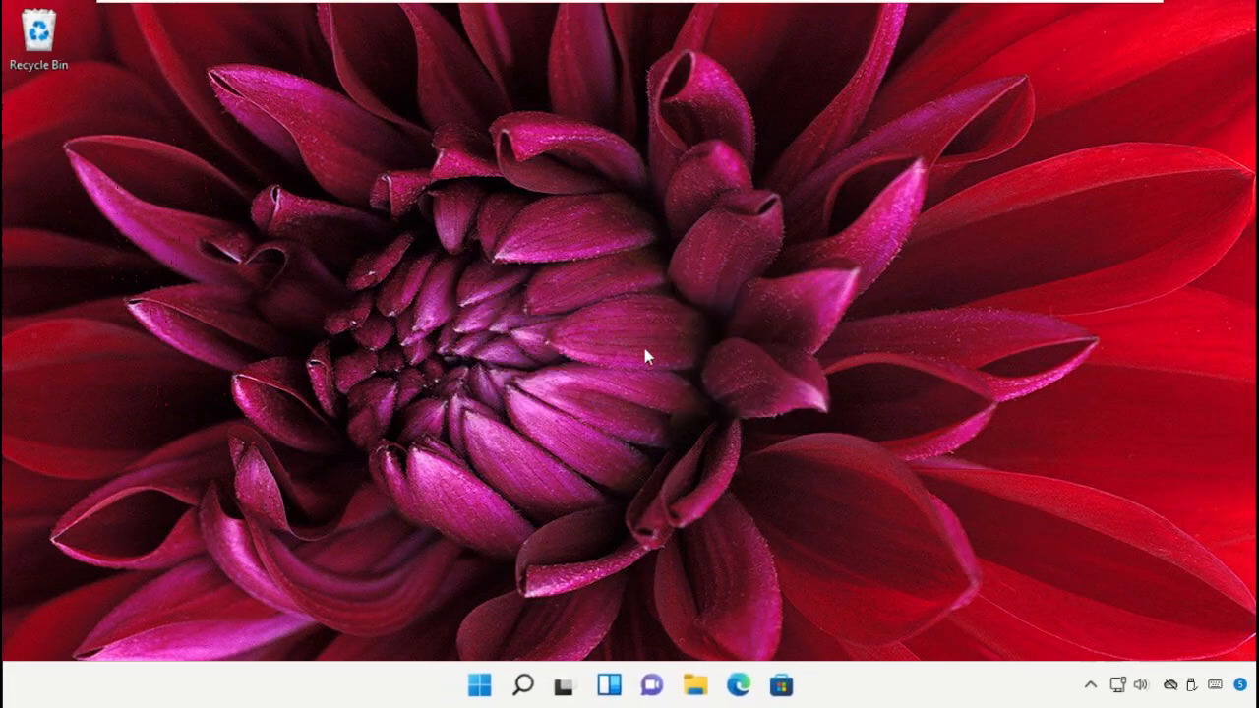